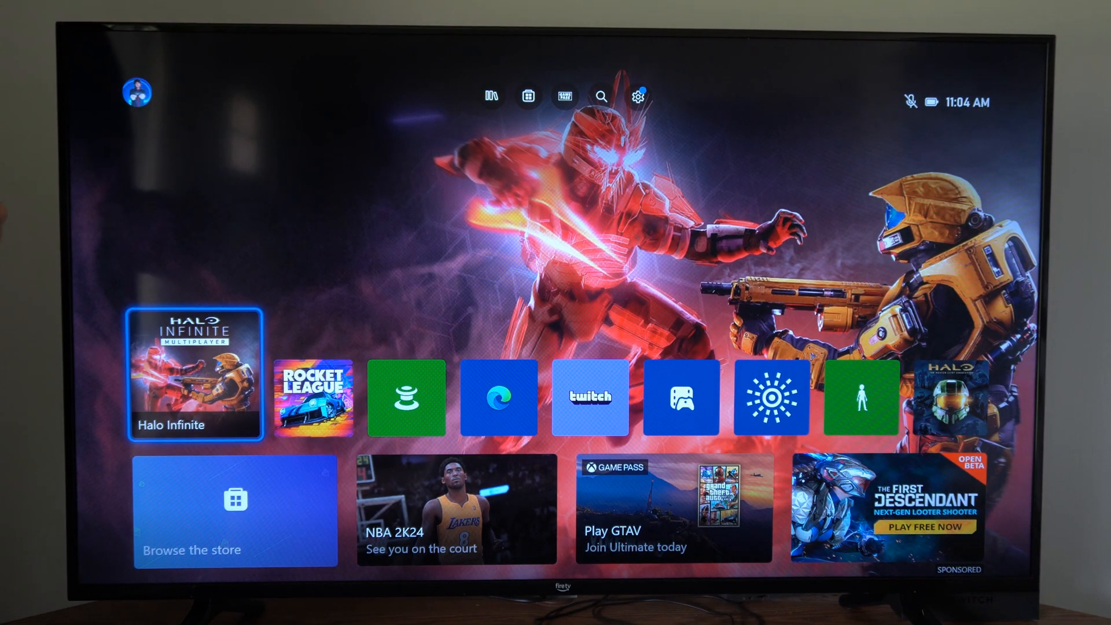
Navigate Xbox Settings to the Preferences Idle options page showing turn-off and dim-screen settings
scroll(right, 3)
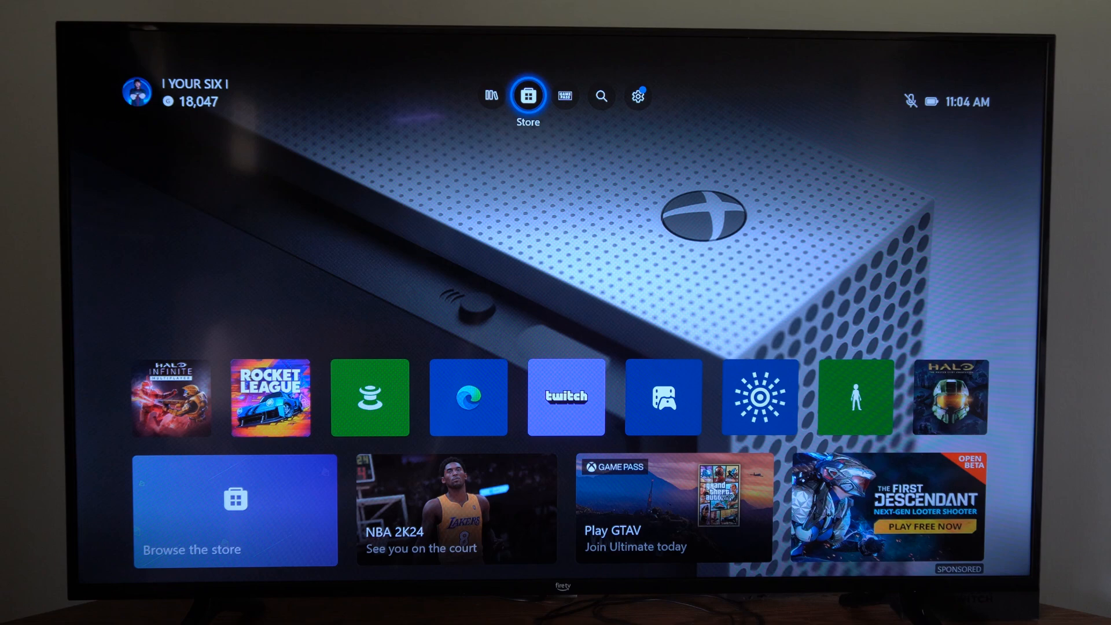
click(636, 96)
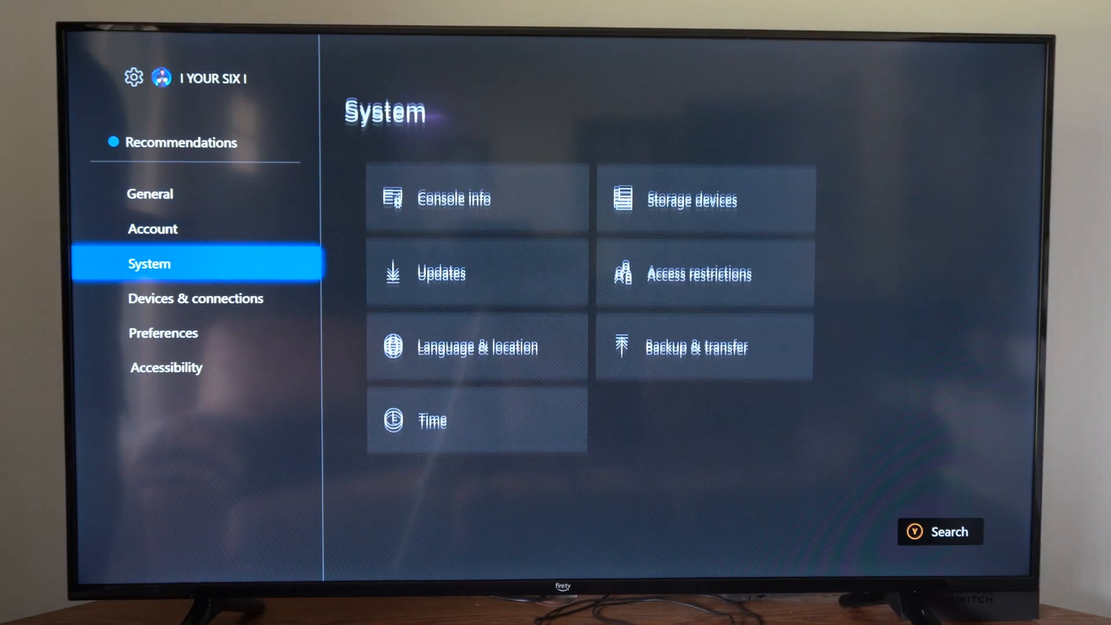
click(163, 333)
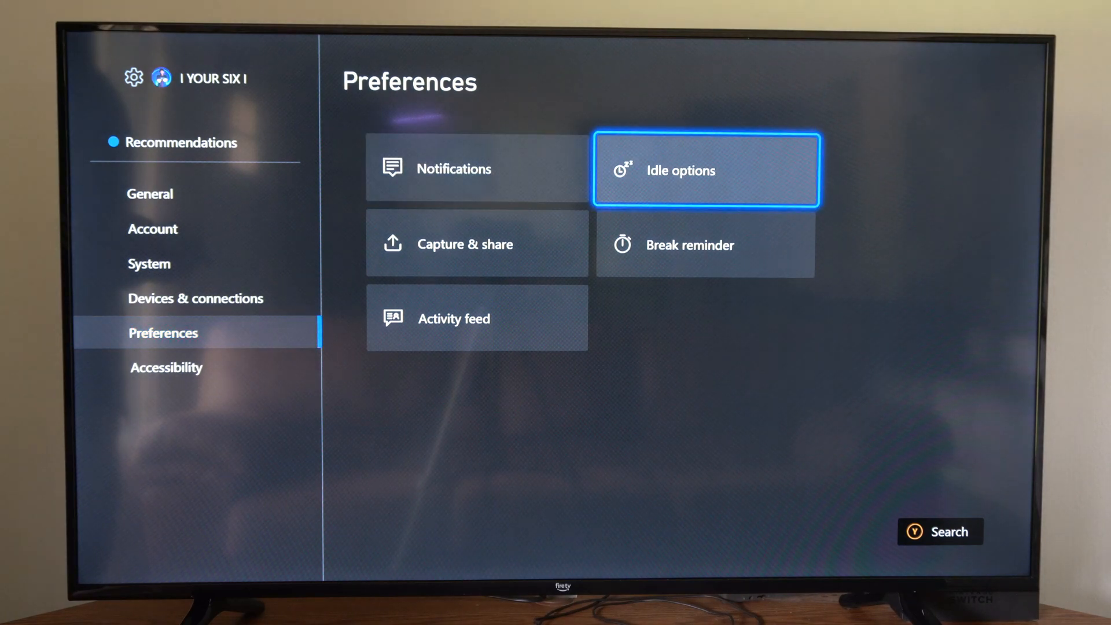
click(705, 169)
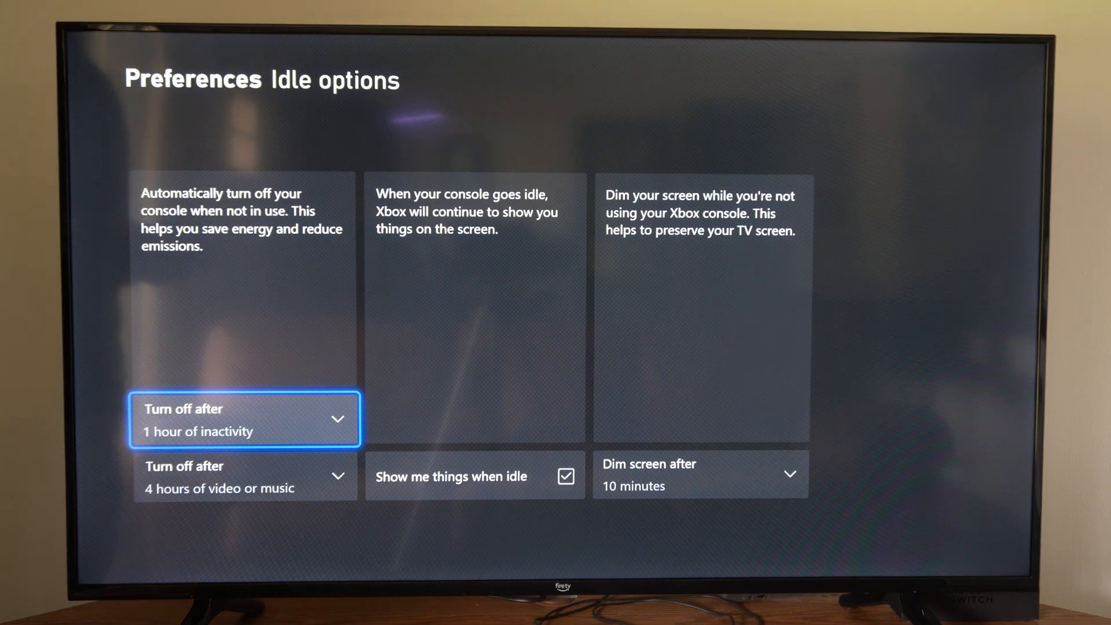
click(244, 419)
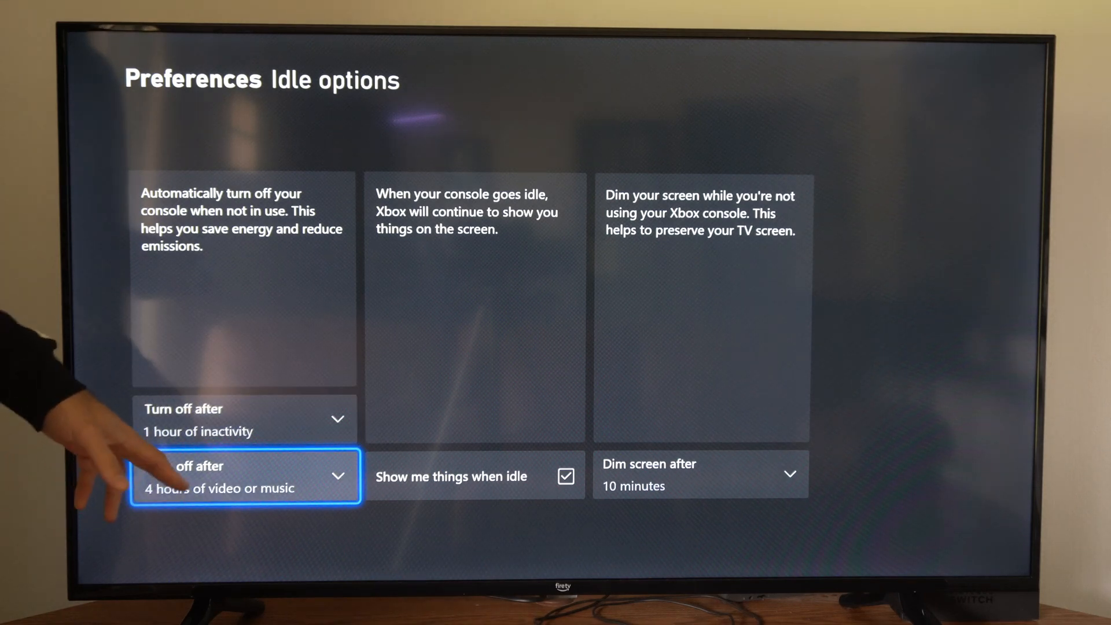
click(244, 475)
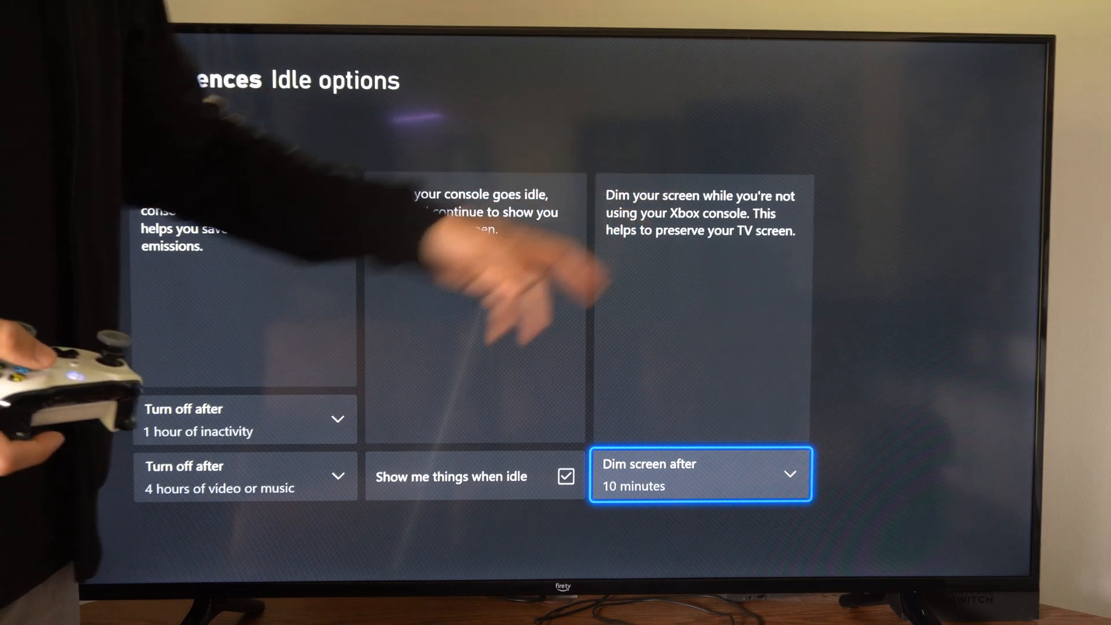
mouse_move(474, 298)
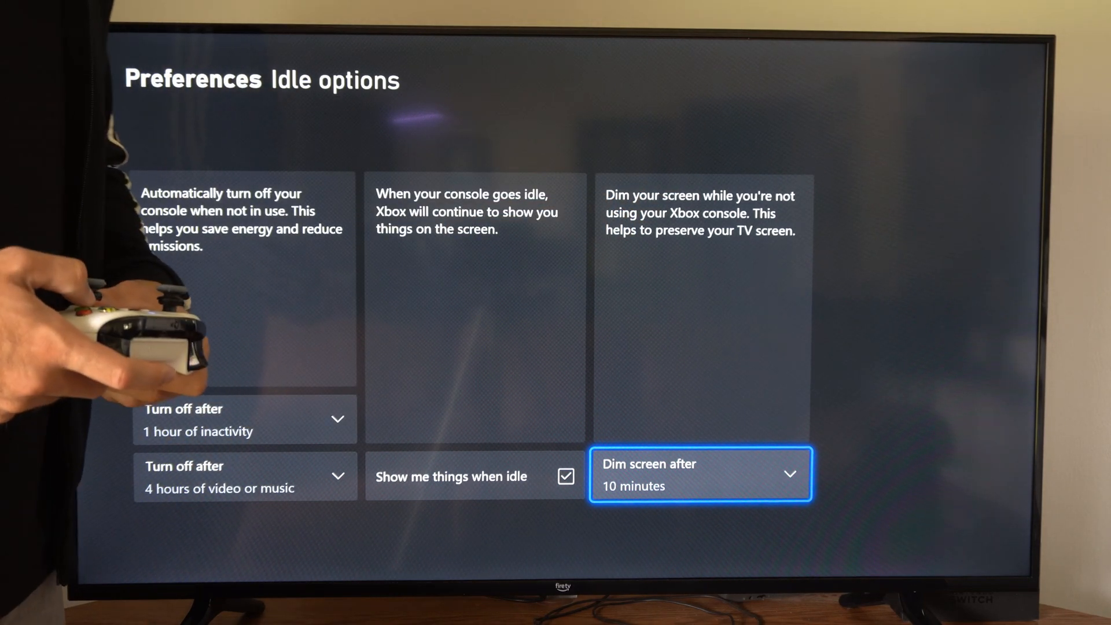
click(699, 473)
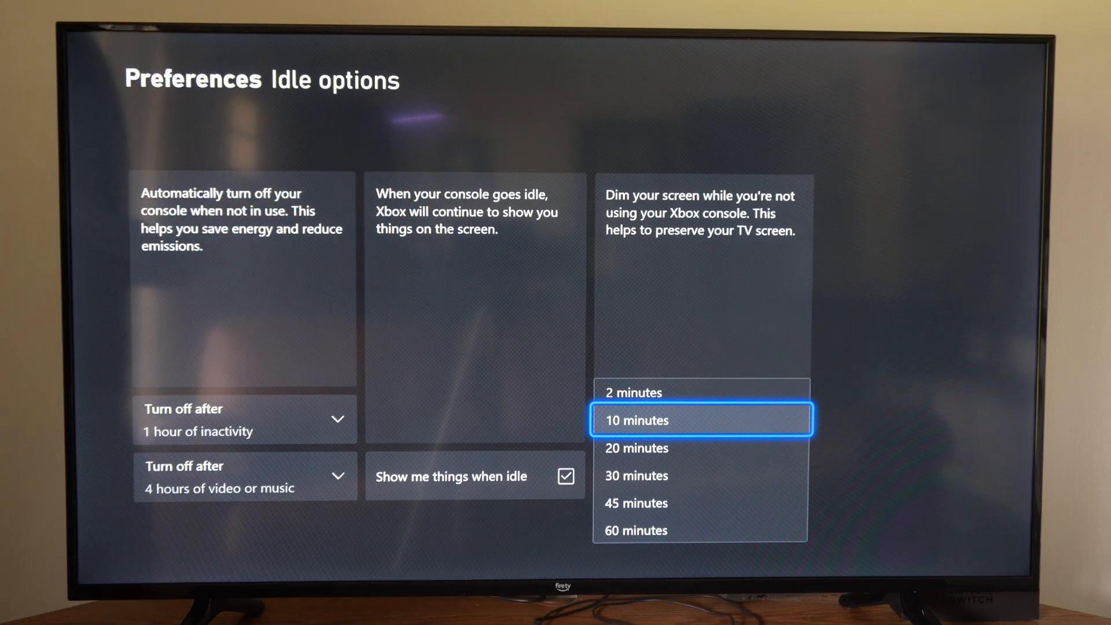
click(700, 419)
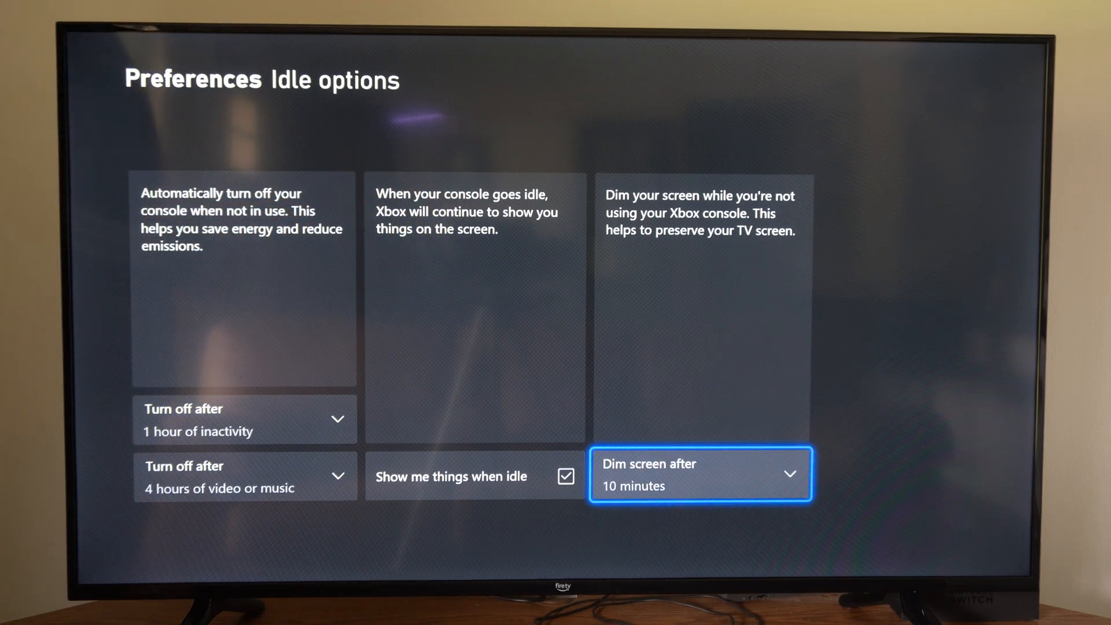